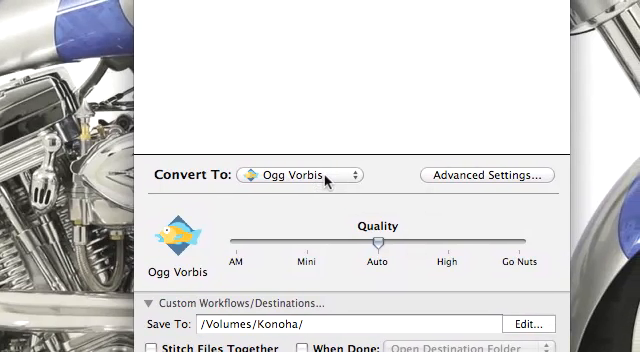
# Show the Convert To format list with its lossy, lossless and disc formats.
pyautogui.click(305, 175)
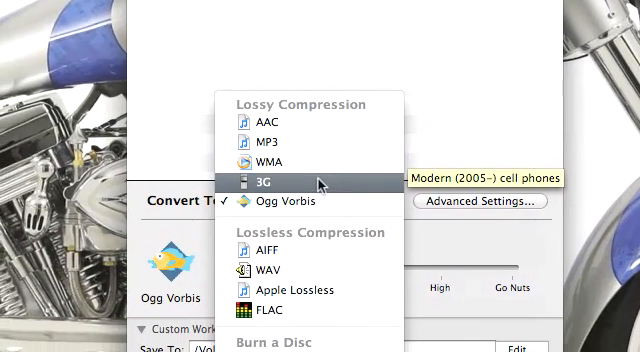
pyautogui.moveTo(295, 200)
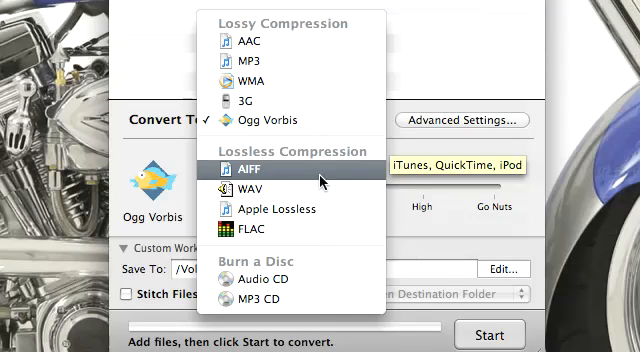
pyautogui.moveTo(245, 187)
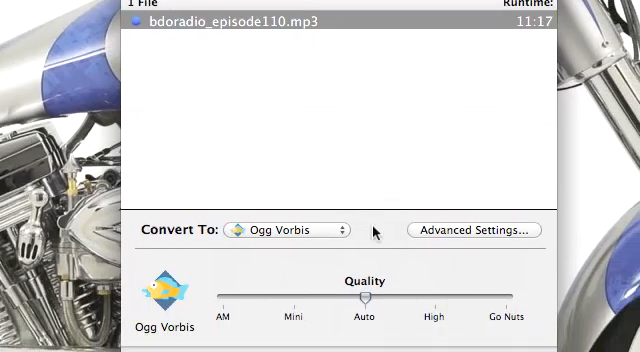
# Reselect Ogg Vorbis as the output format for bdoradio_episode110.mp3.
pyautogui.click(295, 229)
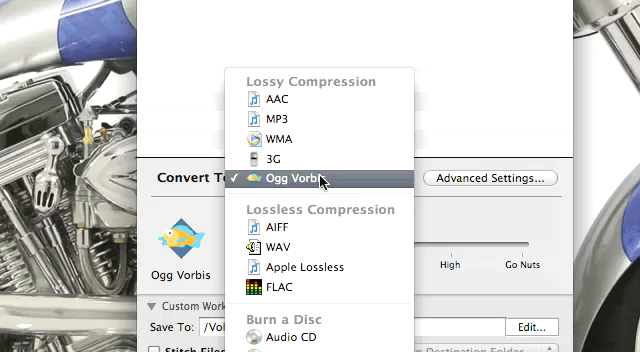
pyautogui.click(294, 178)
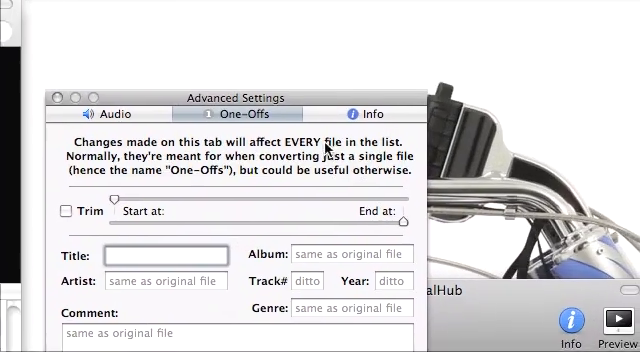
# Open Advanced Settings to view the One-Offs trimming and tag options.
pyautogui.click(371, 84)
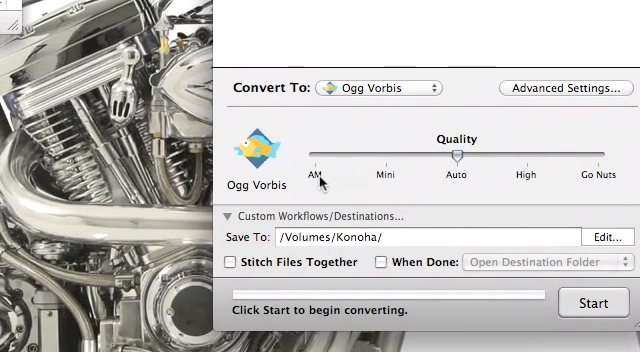
pyautogui.moveTo(328, 175)
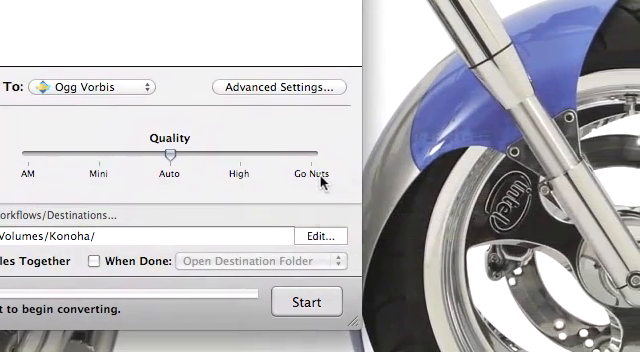
pyautogui.moveTo(322, 175)
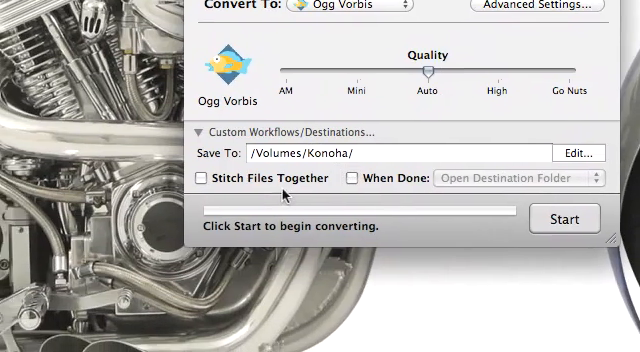
# Enable When Done with Open Destination Folder selected.
pyautogui.click(360, 177)
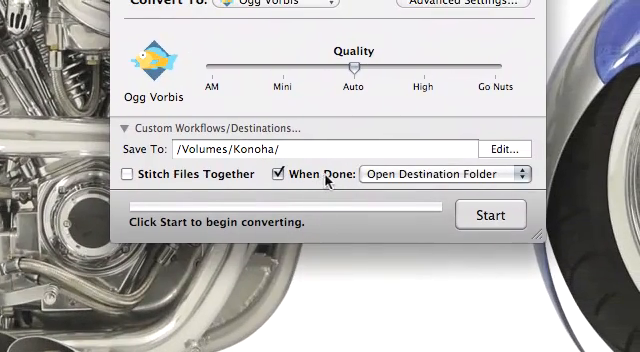
pyautogui.click(440, 174)
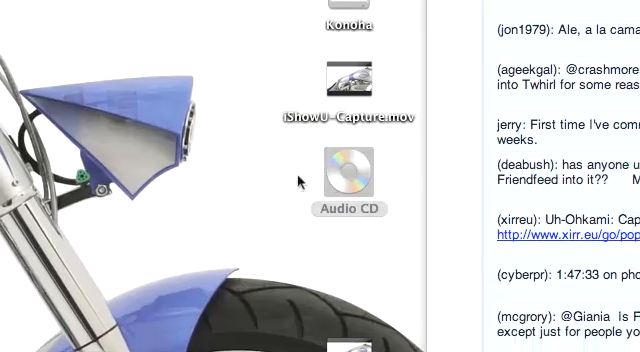
# Open the Audio CD desktop icon in Finder to list its AIFF tracks.
pyautogui.doubleClick(348, 172)
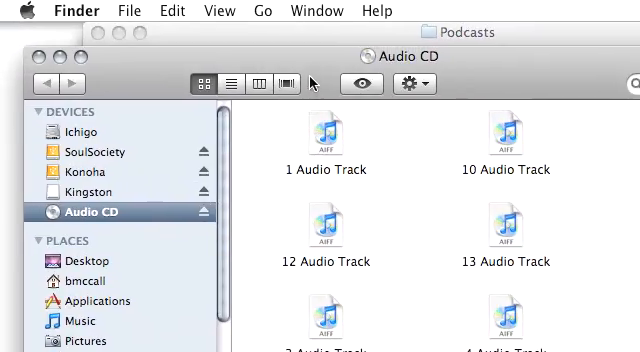